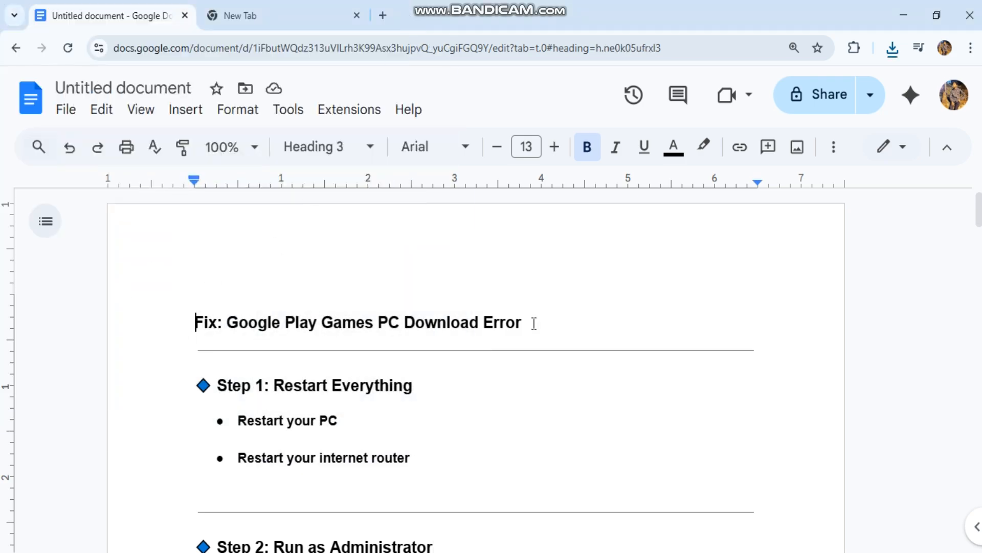
- Highlight the 'Restart your internet router' line, then select 'Google Play Games (Beta)' in Step 2
{"action": "triple_click", "coordinate": [358, 322]}
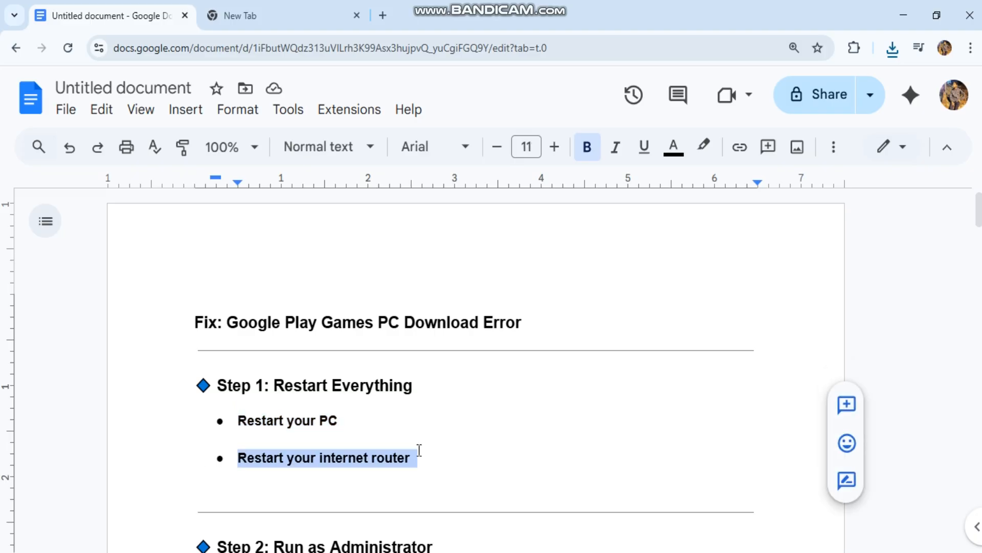
{"action": "scroll", "scroll_direction": "down", "scroll_amount": 3}
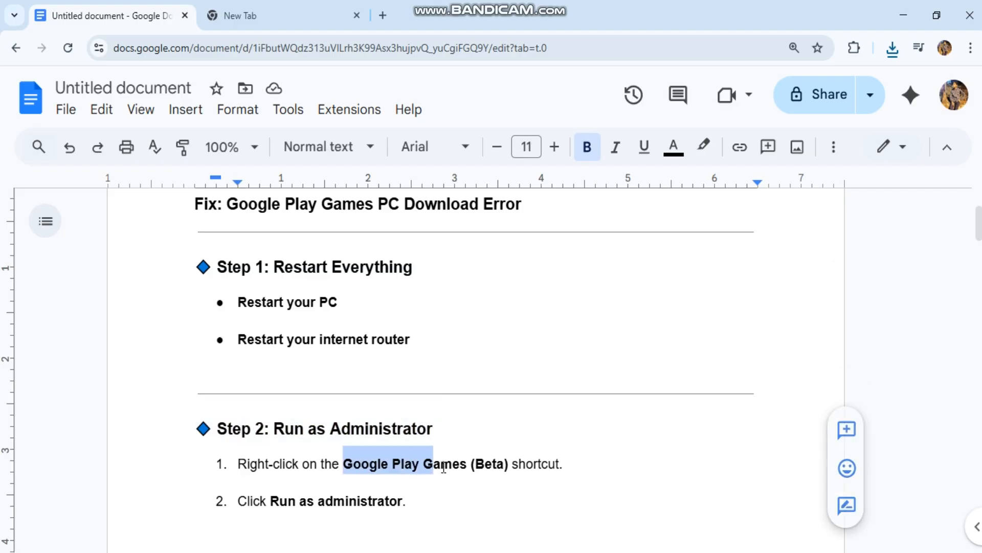
{"action": "left_click_drag", "start_coordinate": [432, 464], "coordinate": [509, 464]}
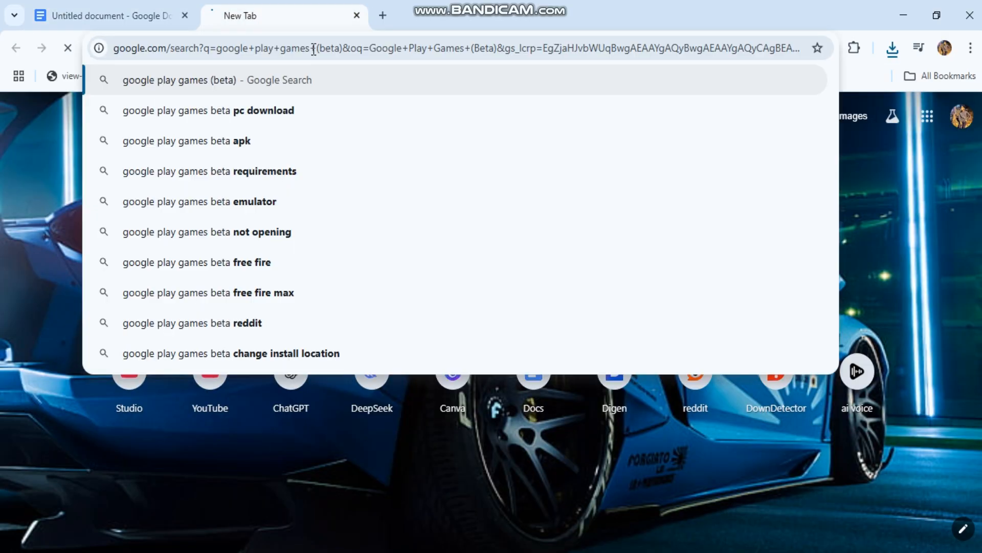
- Open the official Google Play Games page from the search results
{"action": "left_click", "coordinate": [102, 15]}
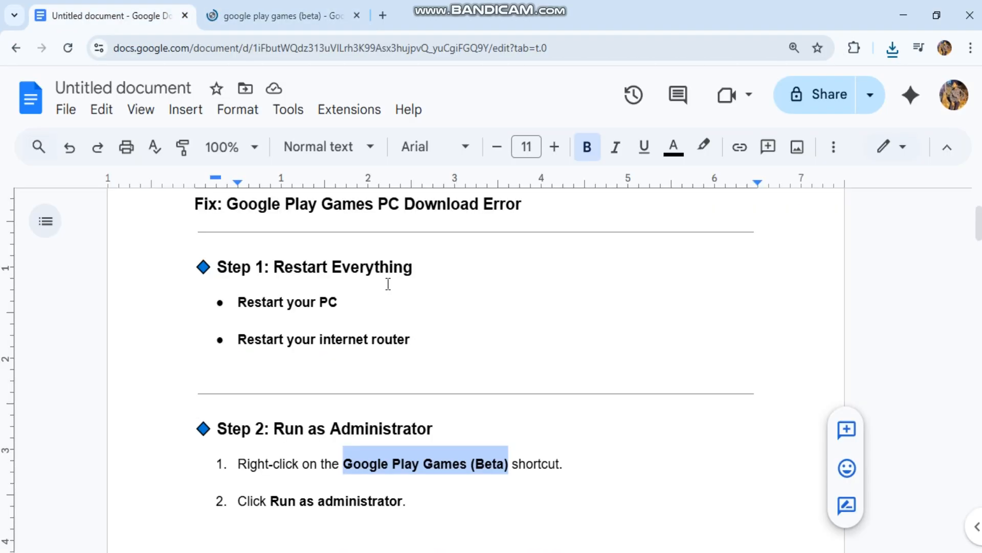
{"action": "left_click", "coordinate": [289, 15]}
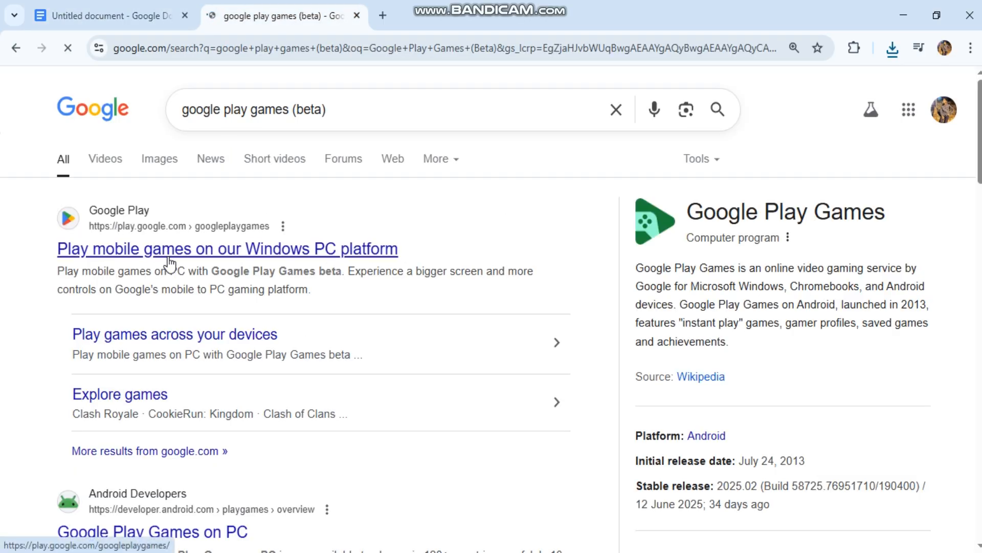
{"action": "left_click", "coordinate": [113, 17]}
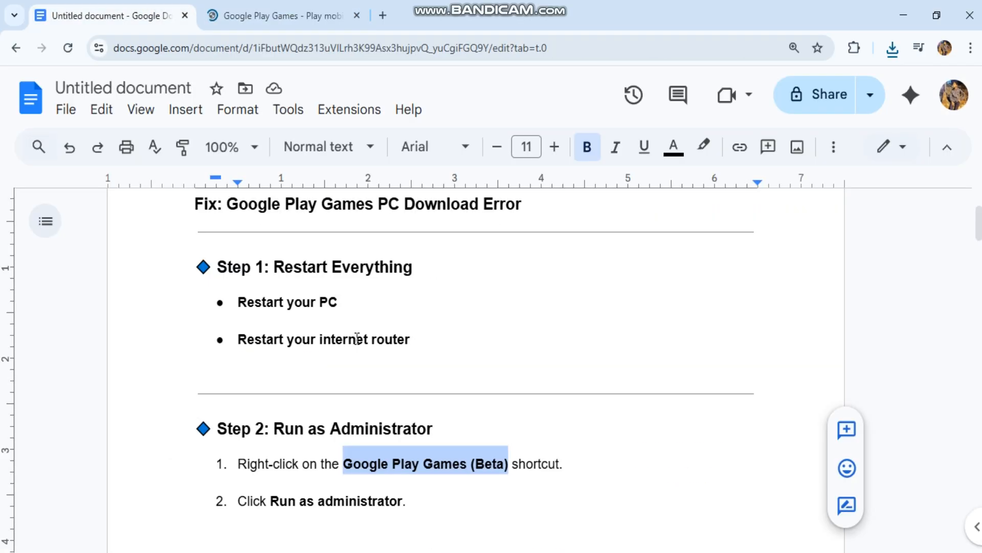
- Read Step 3 on clearing the cache, glance at the Play Games tab, then reach Step 4
{"action": "scroll", "scroll_direction": "down", "scroll_amount": 3}
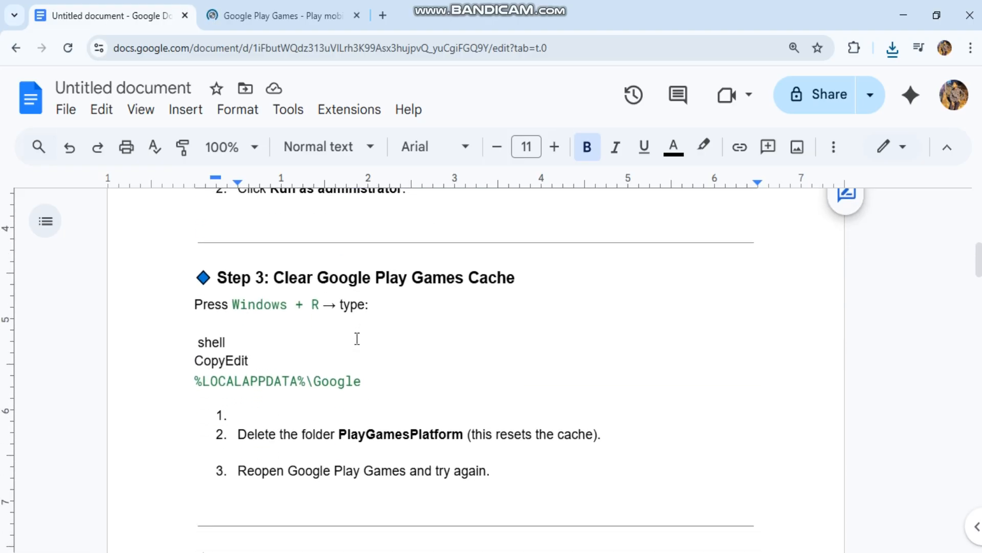
{"action": "left_click", "coordinate": [283, 16]}
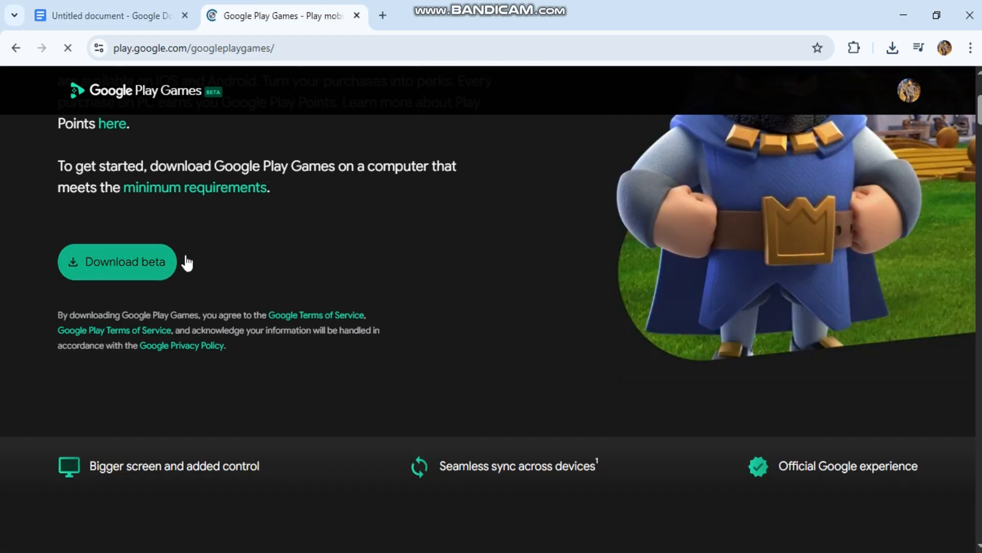
{"action": "left_click", "coordinate": [112, 16]}
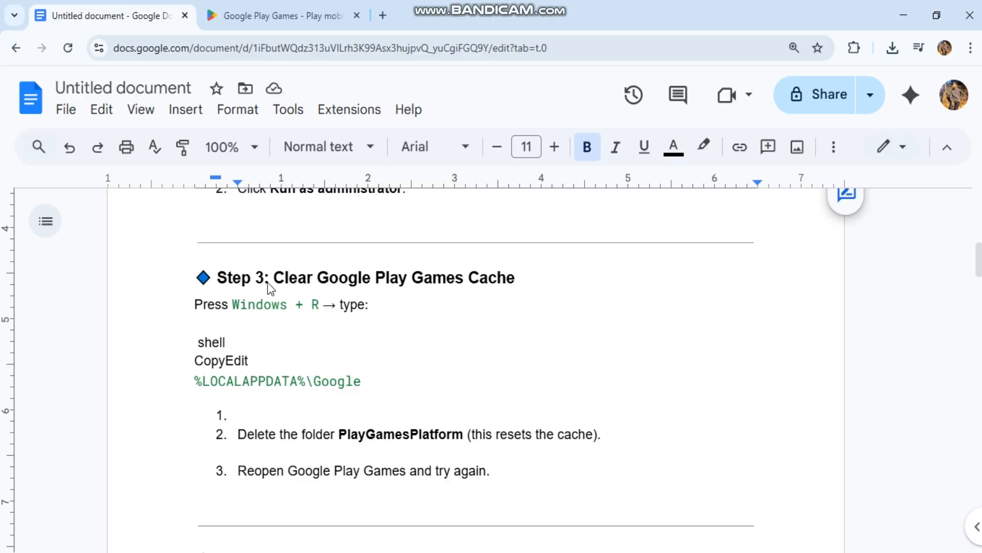
{"action": "scroll", "scroll_direction": "down", "scroll_amount": 3}
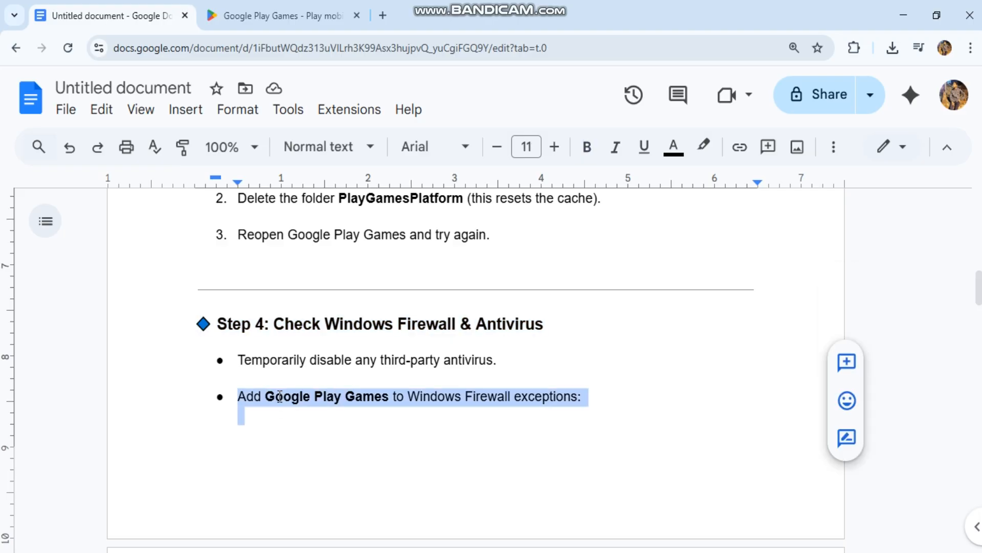
{"action": "scroll", "scroll_direction": "down", "scroll_amount": 3}
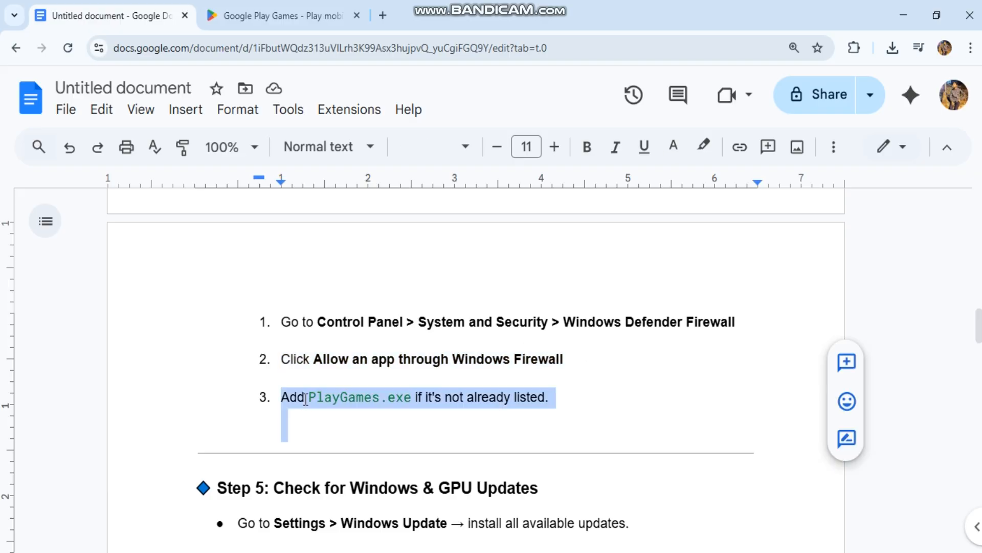
- Scroll past Step 4's firewall list to Step 5, then browse the Play Games page
{"action": "scroll", "scroll_direction": "down", "scroll_amount": 3}
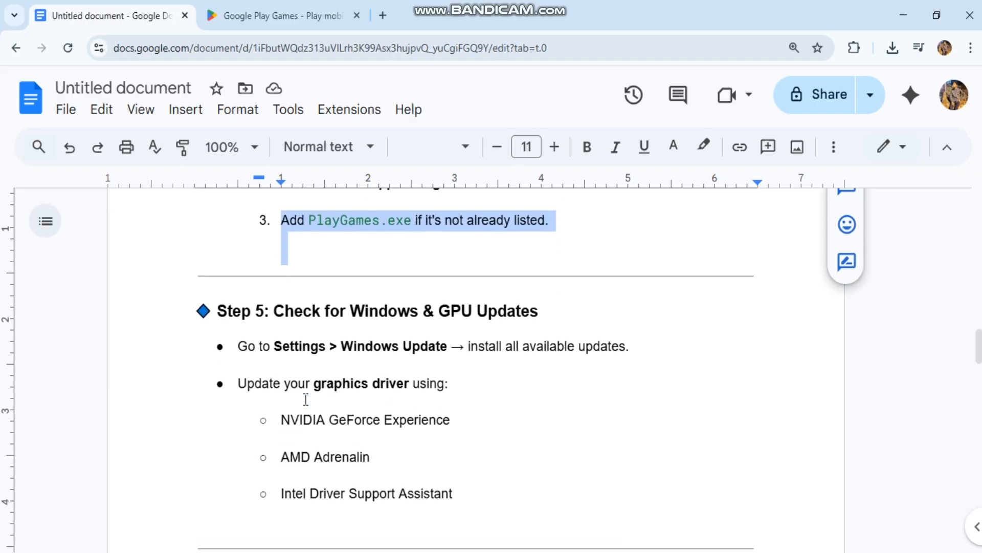
{"action": "left_click", "coordinate": [279, 15]}
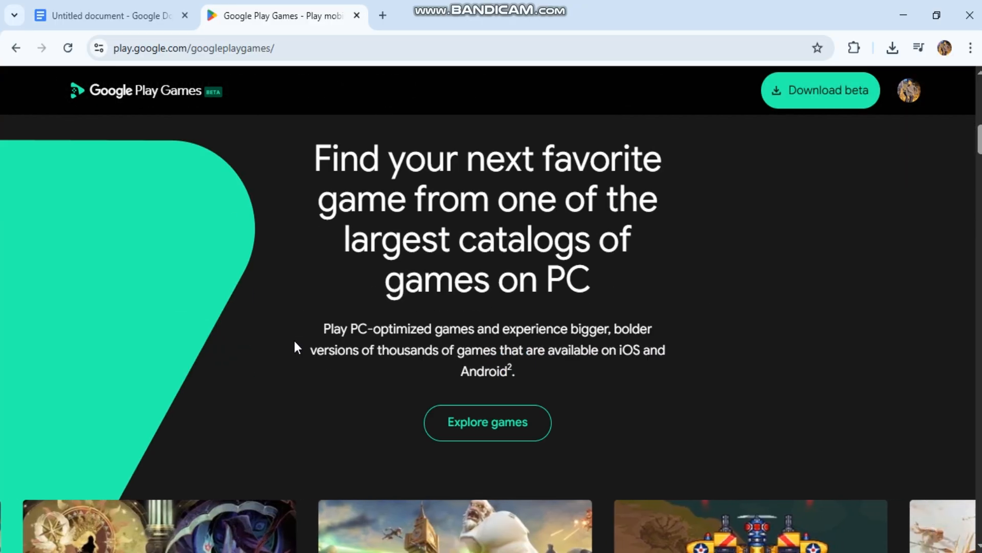
{"action": "scroll", "scroll_direction": "down", "scroll_amount": 3}
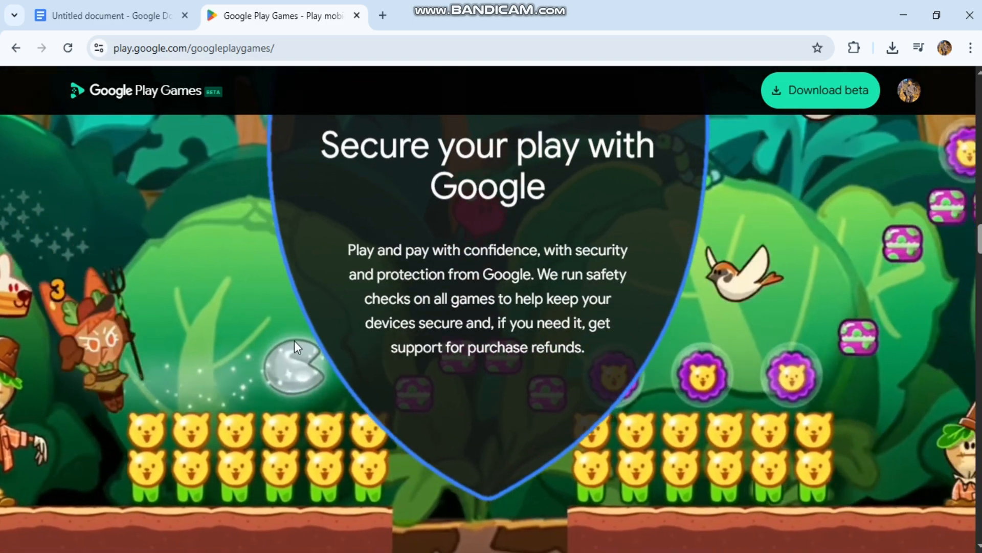
- Scroll through the Play Games feature sections and return to the guide's Step 5
{"action": "scroll", "scroll_direction": "down", "scroll_amount": 3}
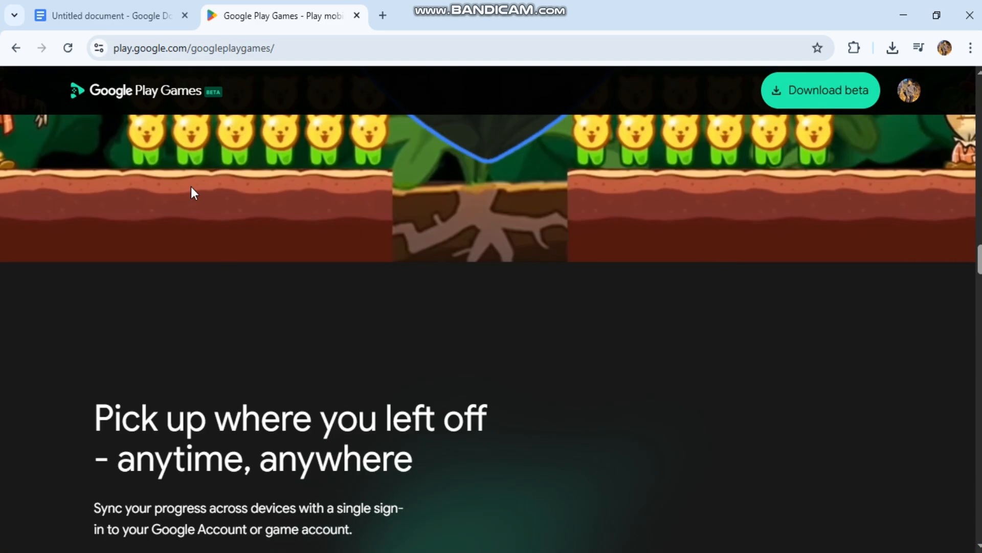
{"action": "left_click", "coordinate": [103, 16]}
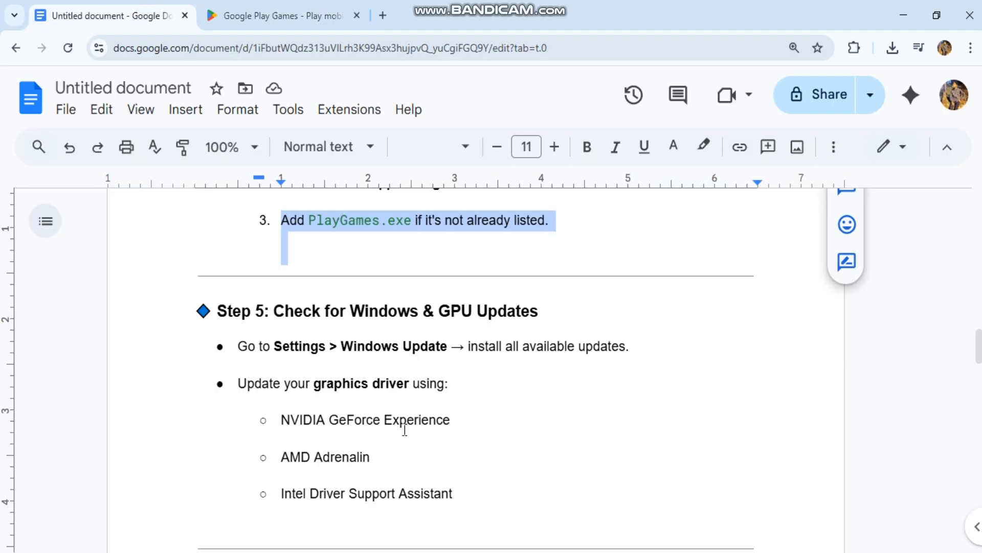
- Select the Intel Driver Support Assistant line, then highlight Step 6's play.google.com download link
{"action": "left_click", "coordinate": [282, 494]}
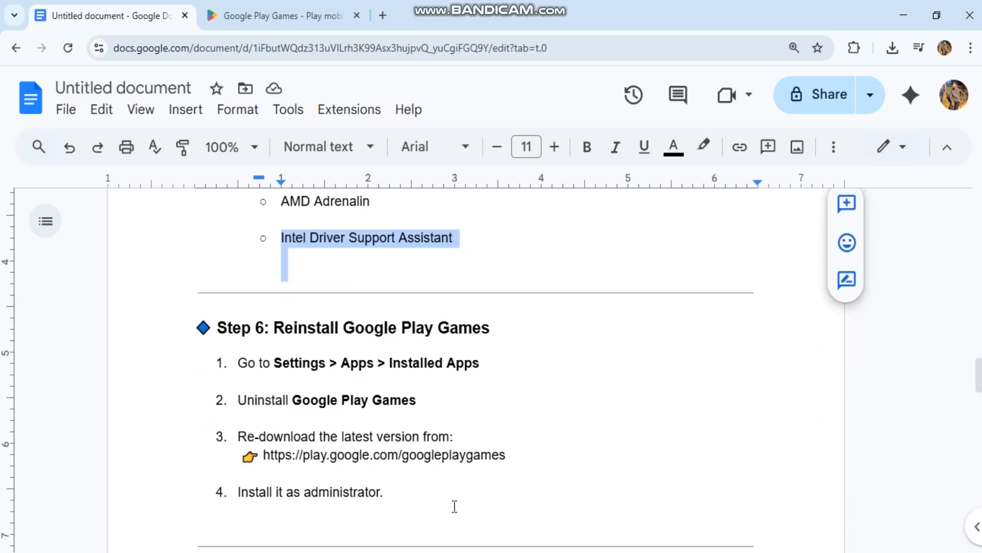
{"action": "scroll", "scroll_direction": "down", "scroll_amount": 3}
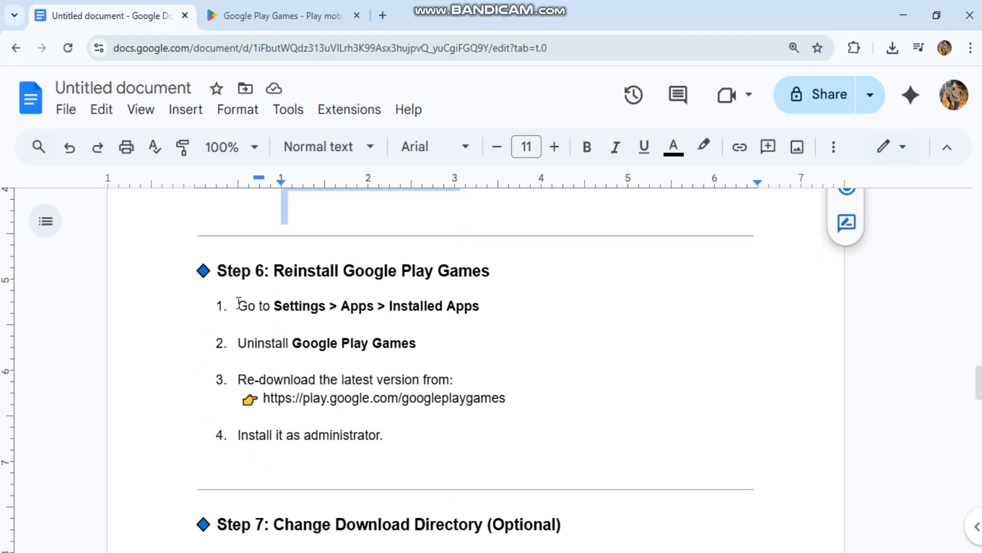
{"action": "left_click_drag", "start_coordinate": [237, 306], "coordinate": [479, 306]}
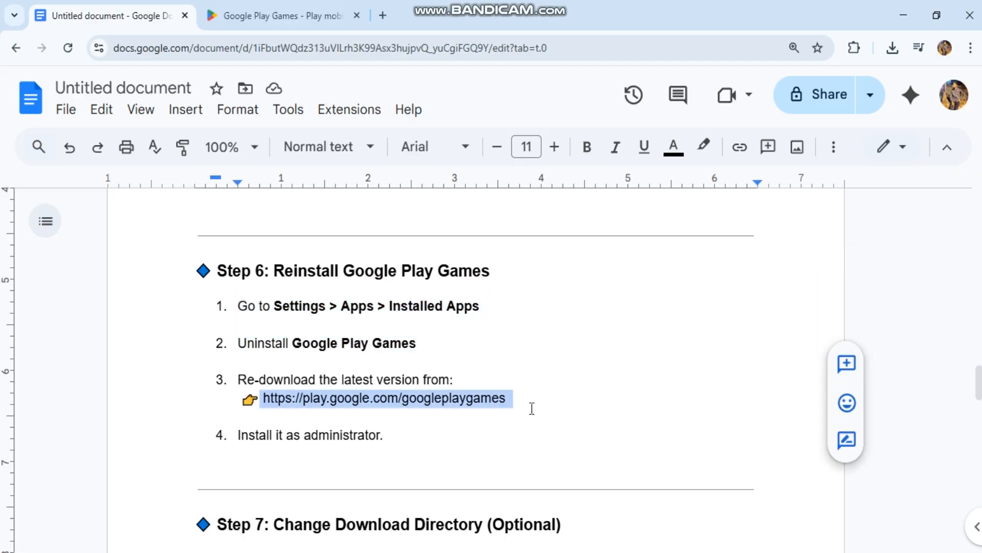
{"action": "mouse_move", "coordinate": [383, 305]}
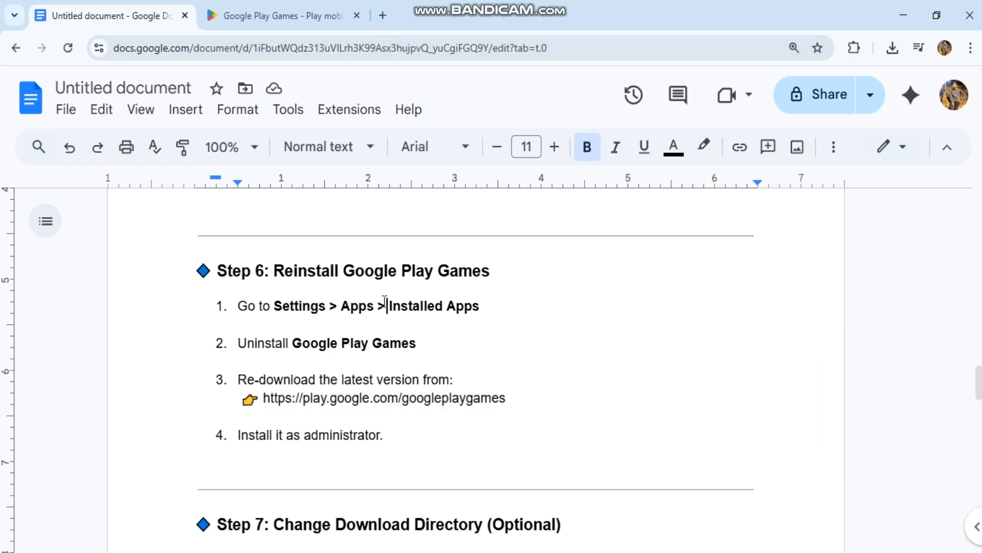
- Scroll through Step 7's three instructions for changing the download directory
{"action": "scroll", "scroll_direction": "down", "scroll_amount": 3}
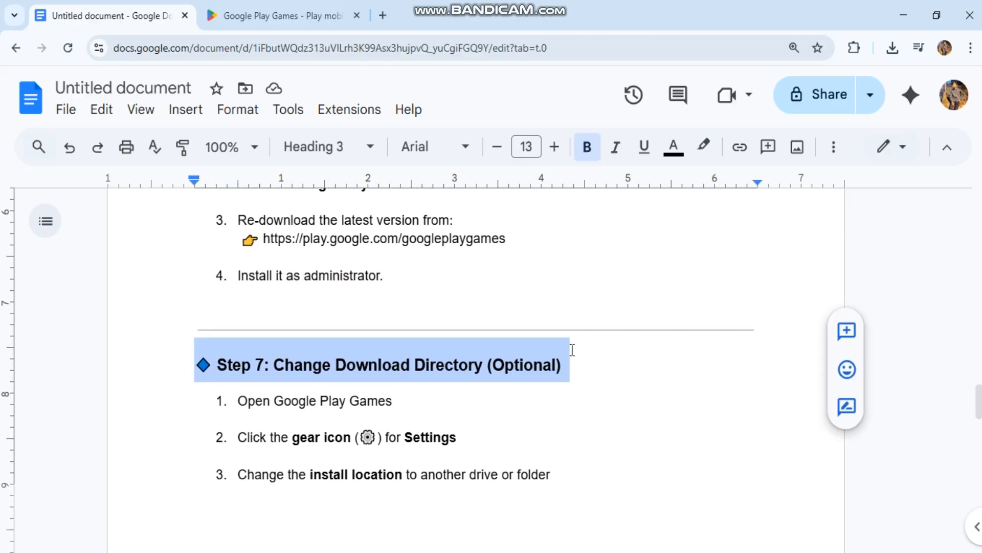
{"action": "mouse_move", "coordinate": [325, 414]}
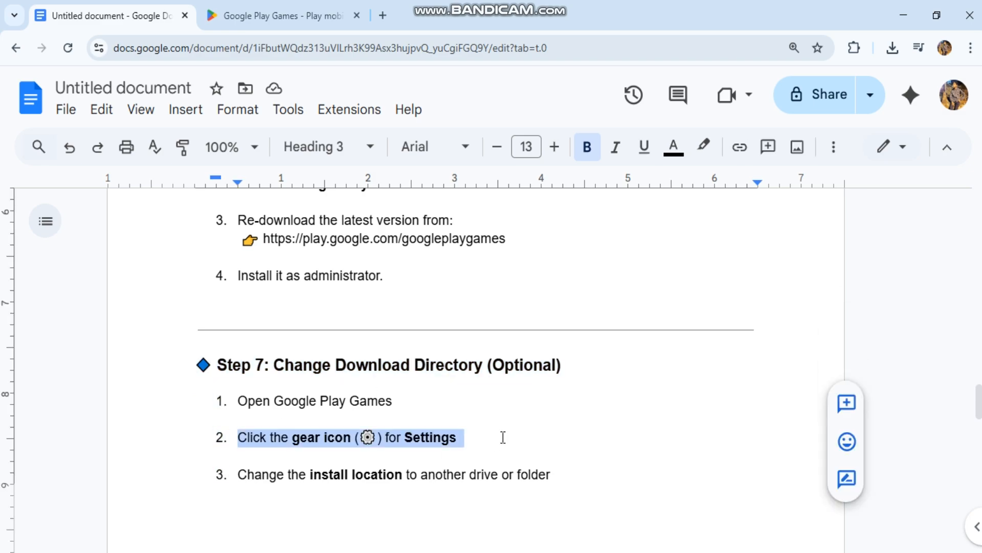
{"action": "scroll", "scroll_direction": "down", "scroll_amount": 3}
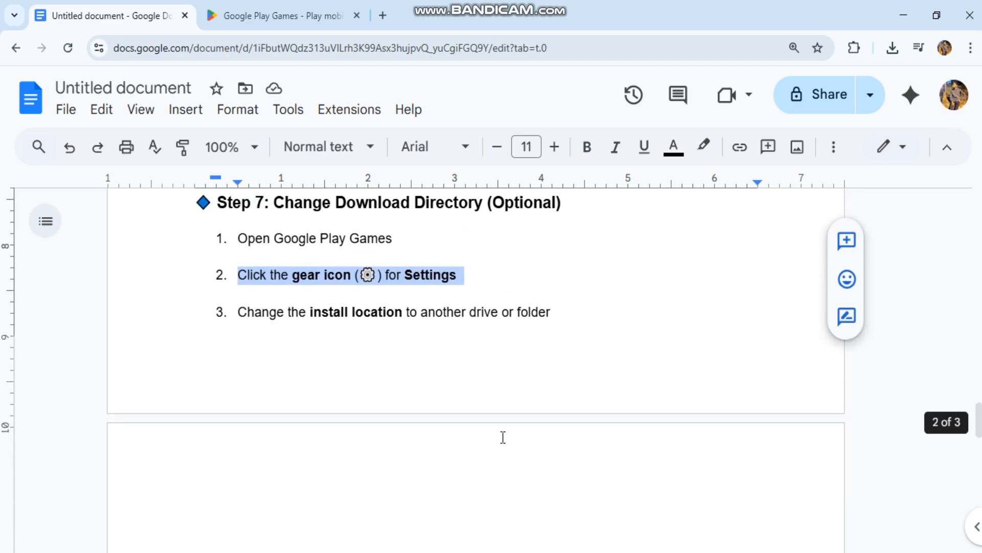